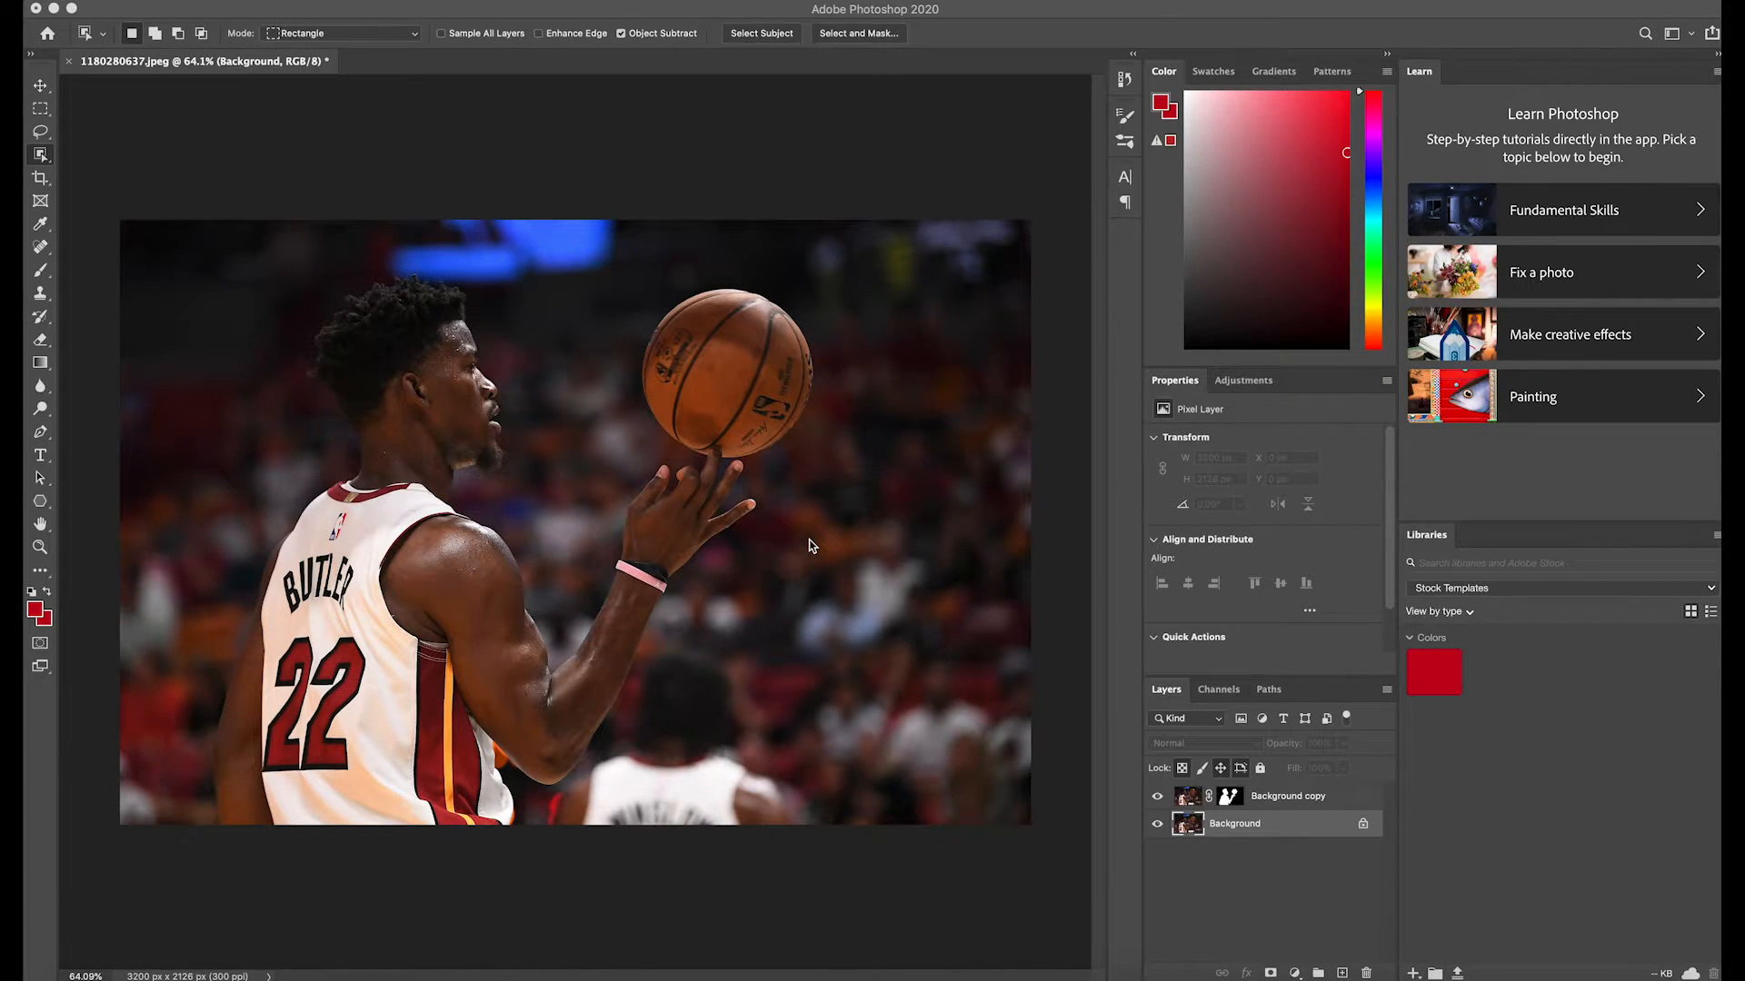
mouse_move(50, 153)
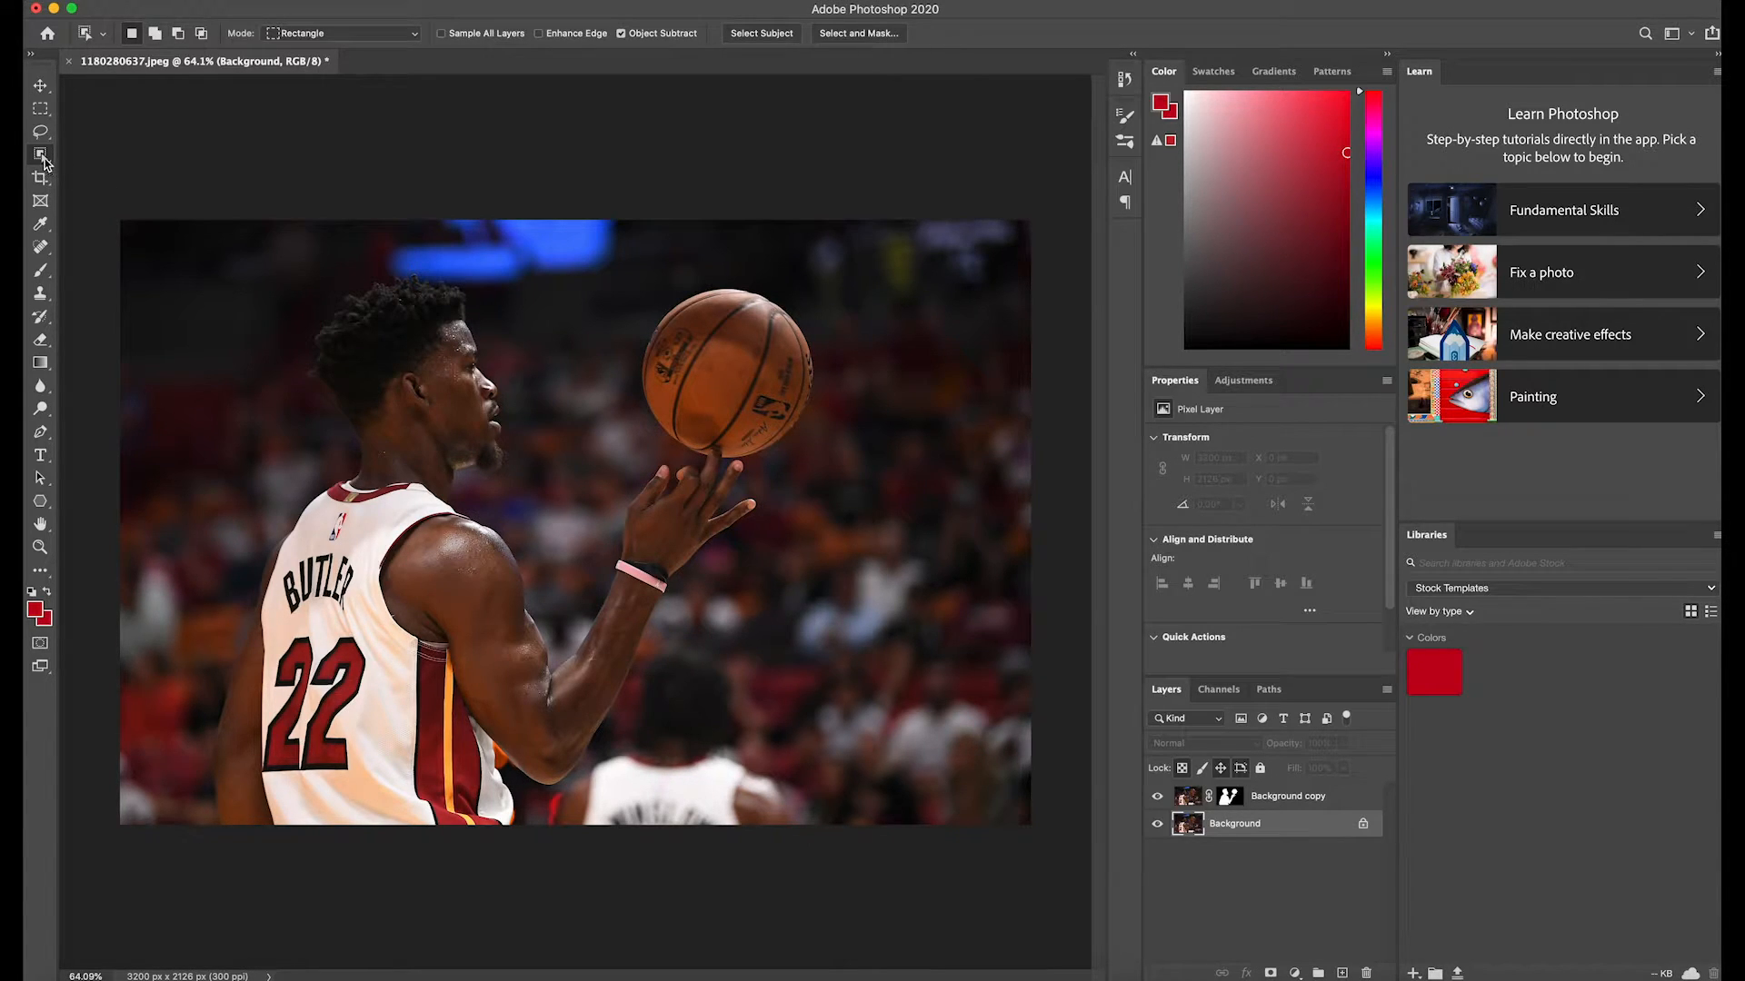
Step: Auto-select the basketball player and his spinning ball with the Object Selection Tool
left_click(40, 154)
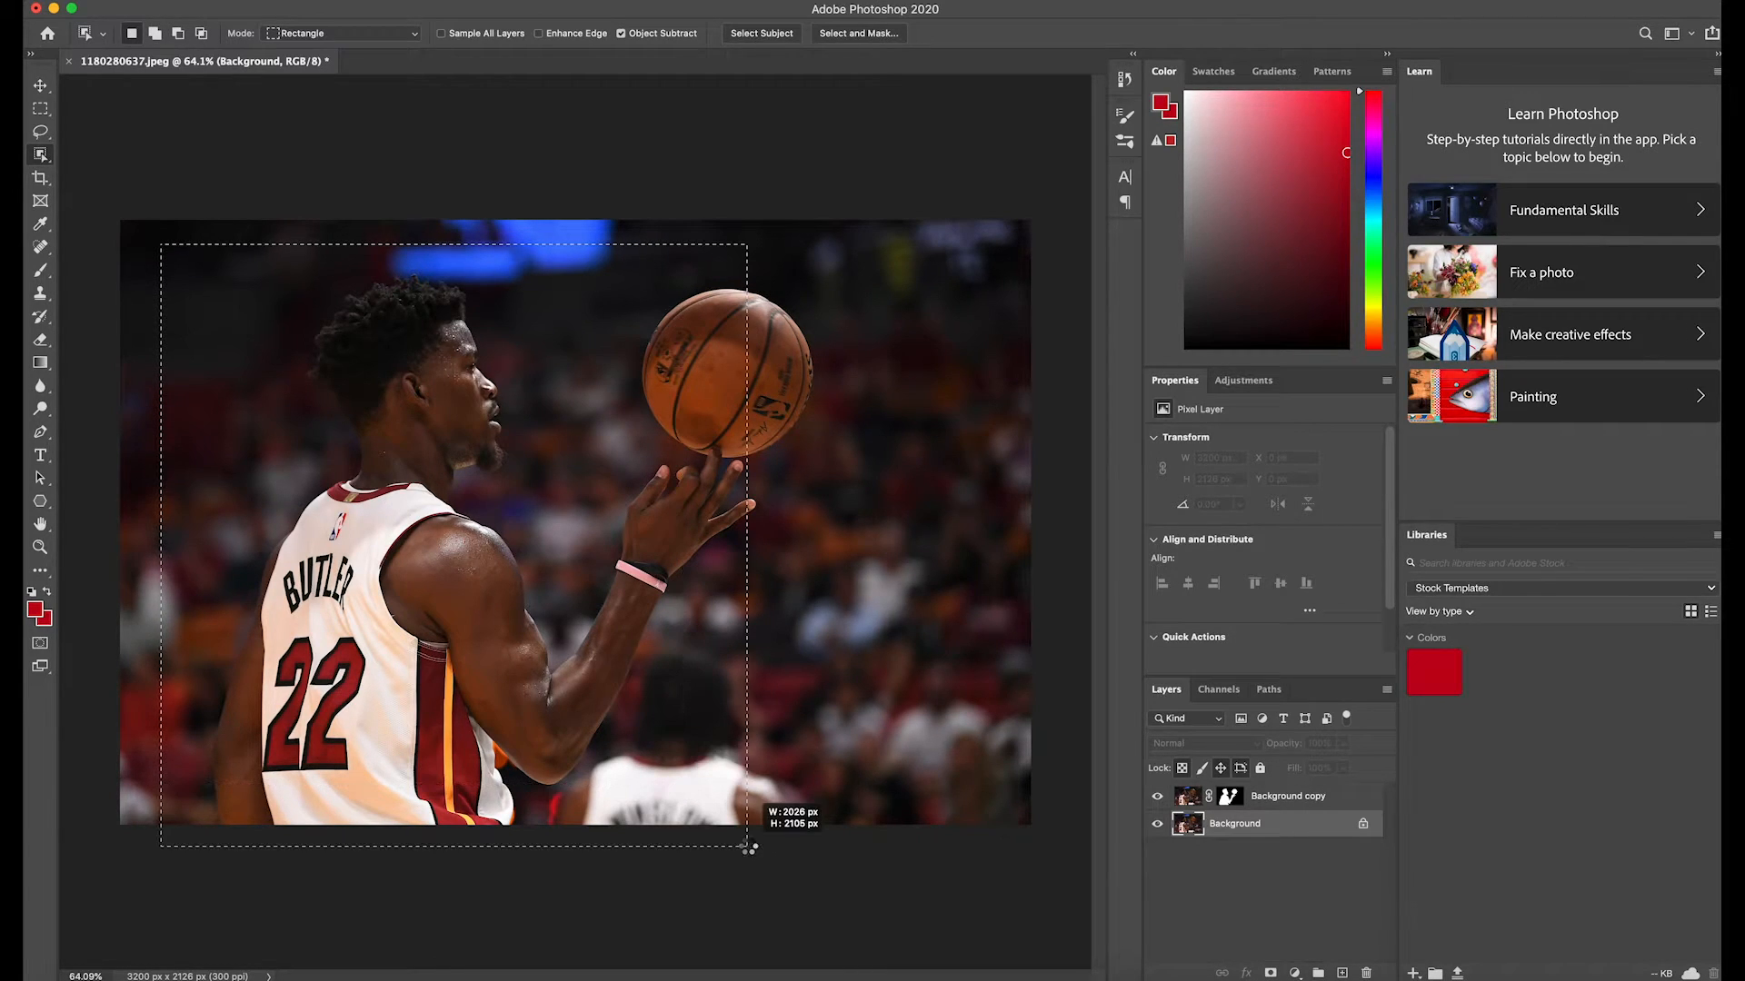
left_click(762, 33)
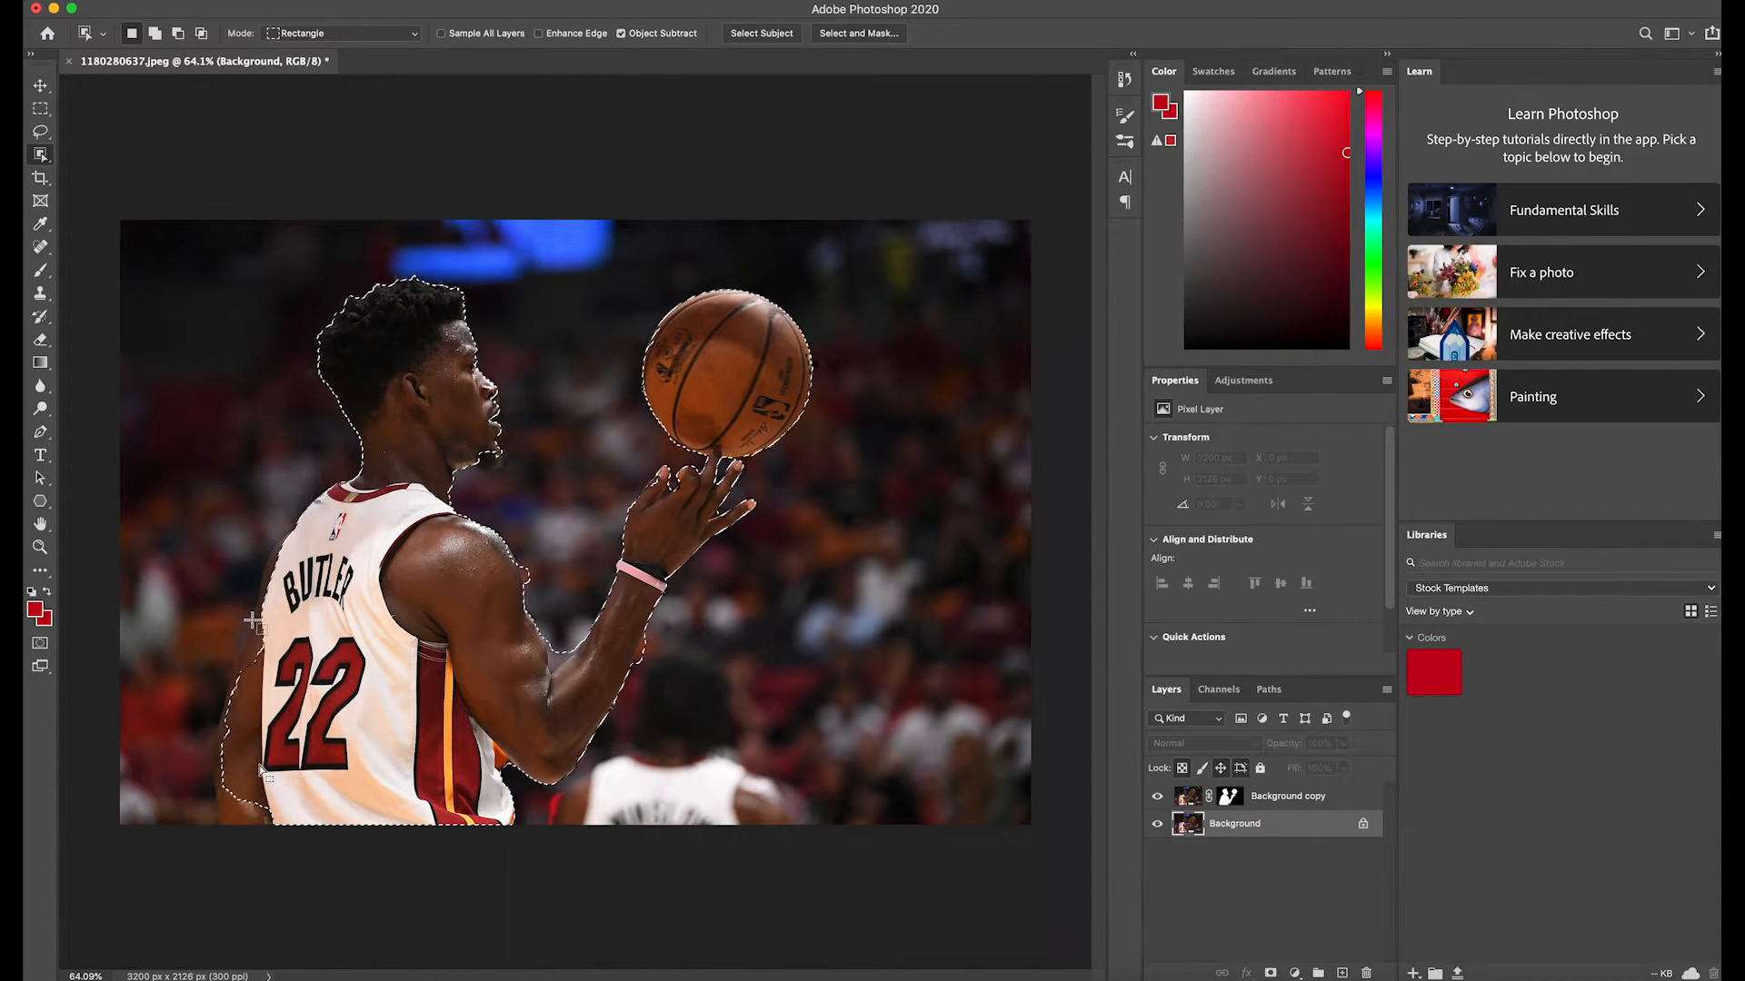
Step: Refine the player's back and jersey edges with Quick Selection, then add a layer mask
left_click(40, 154)
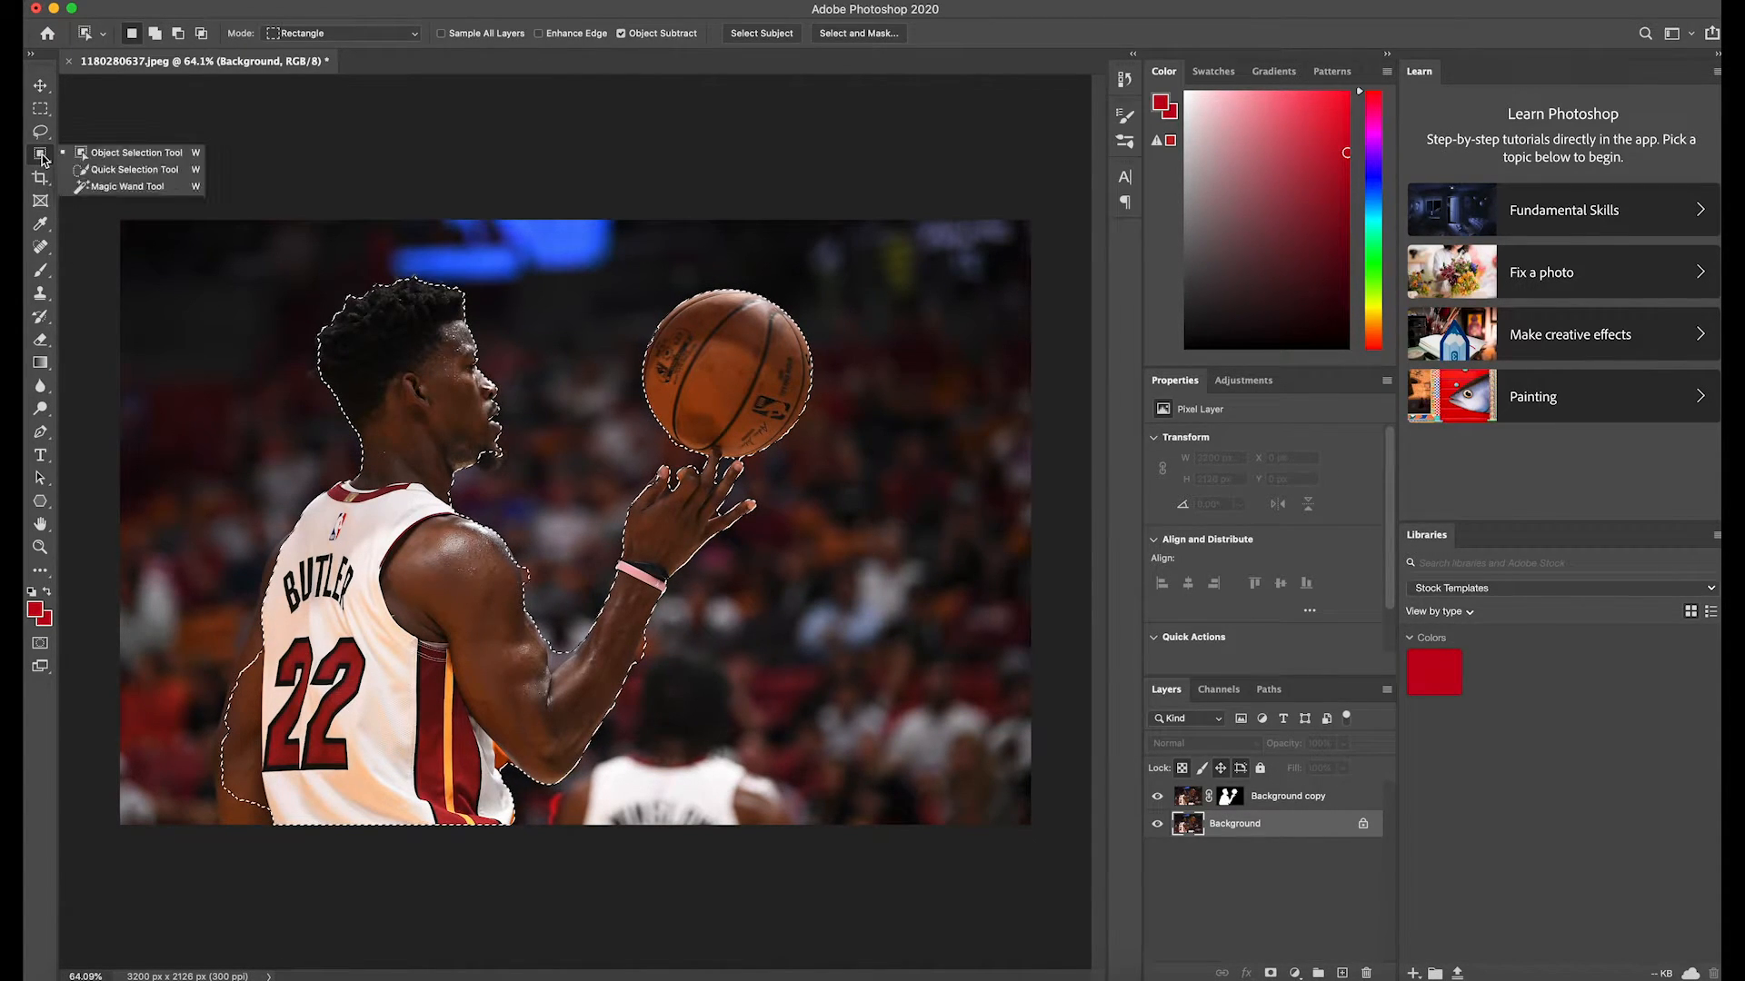
left_click(132, 169)
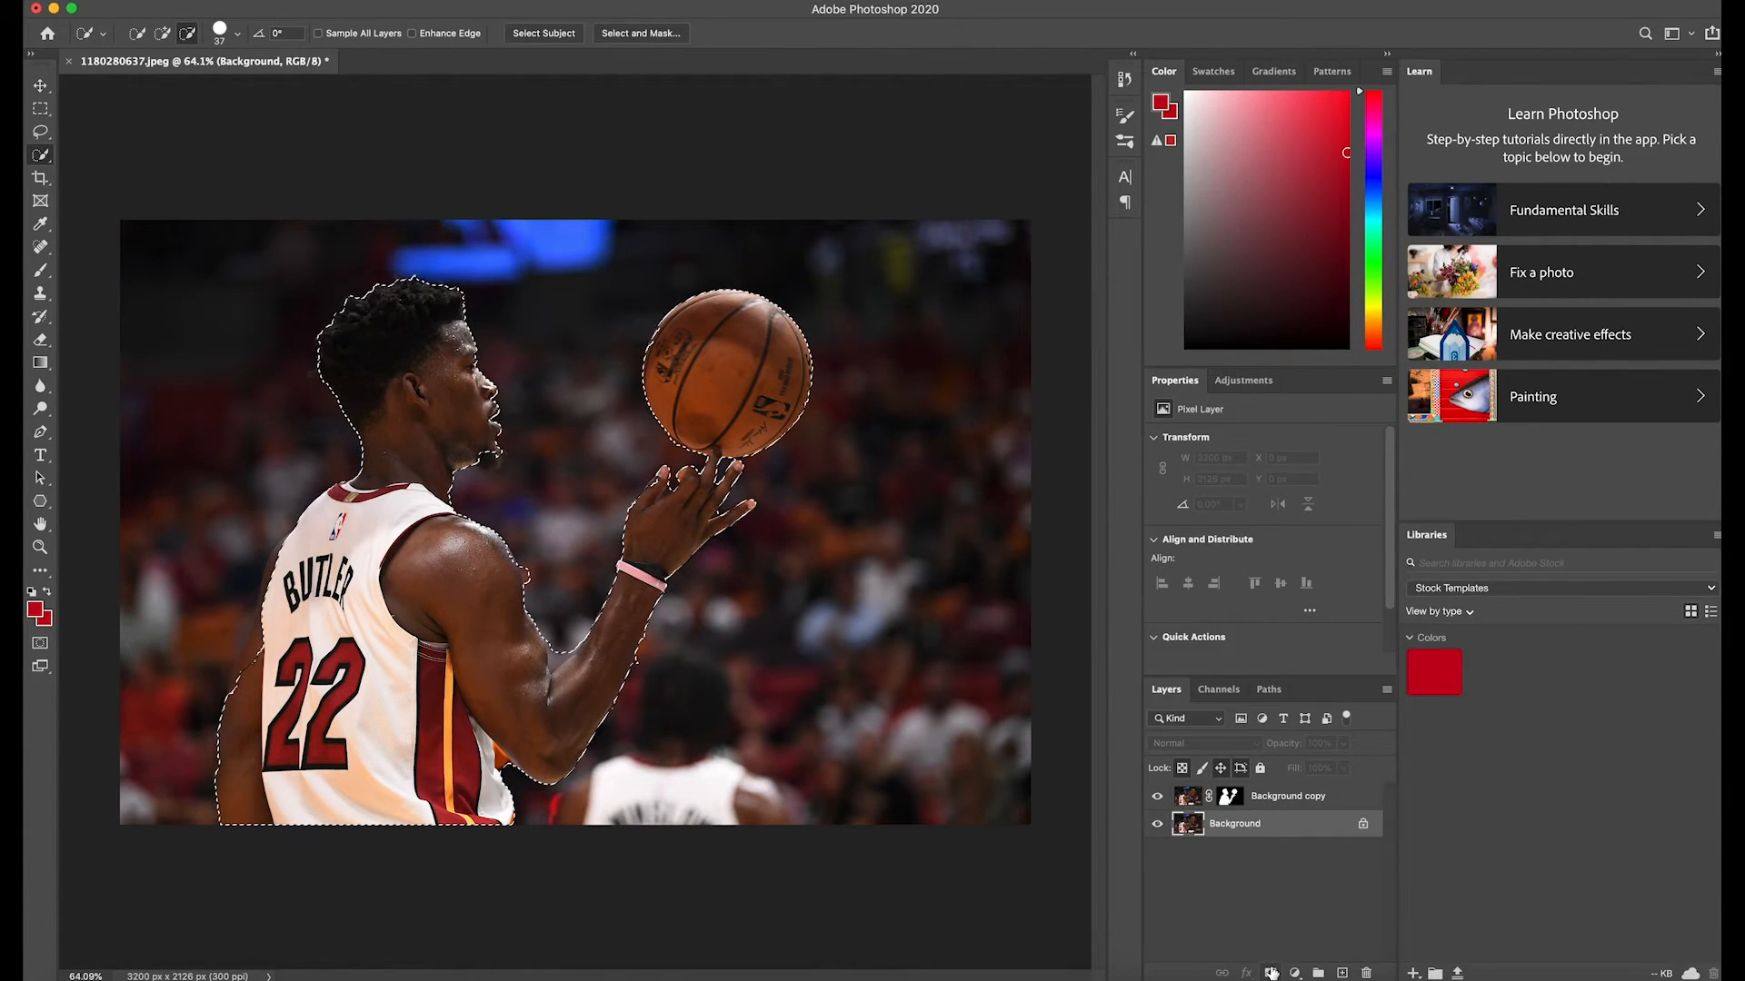
left_click(1272, 972)
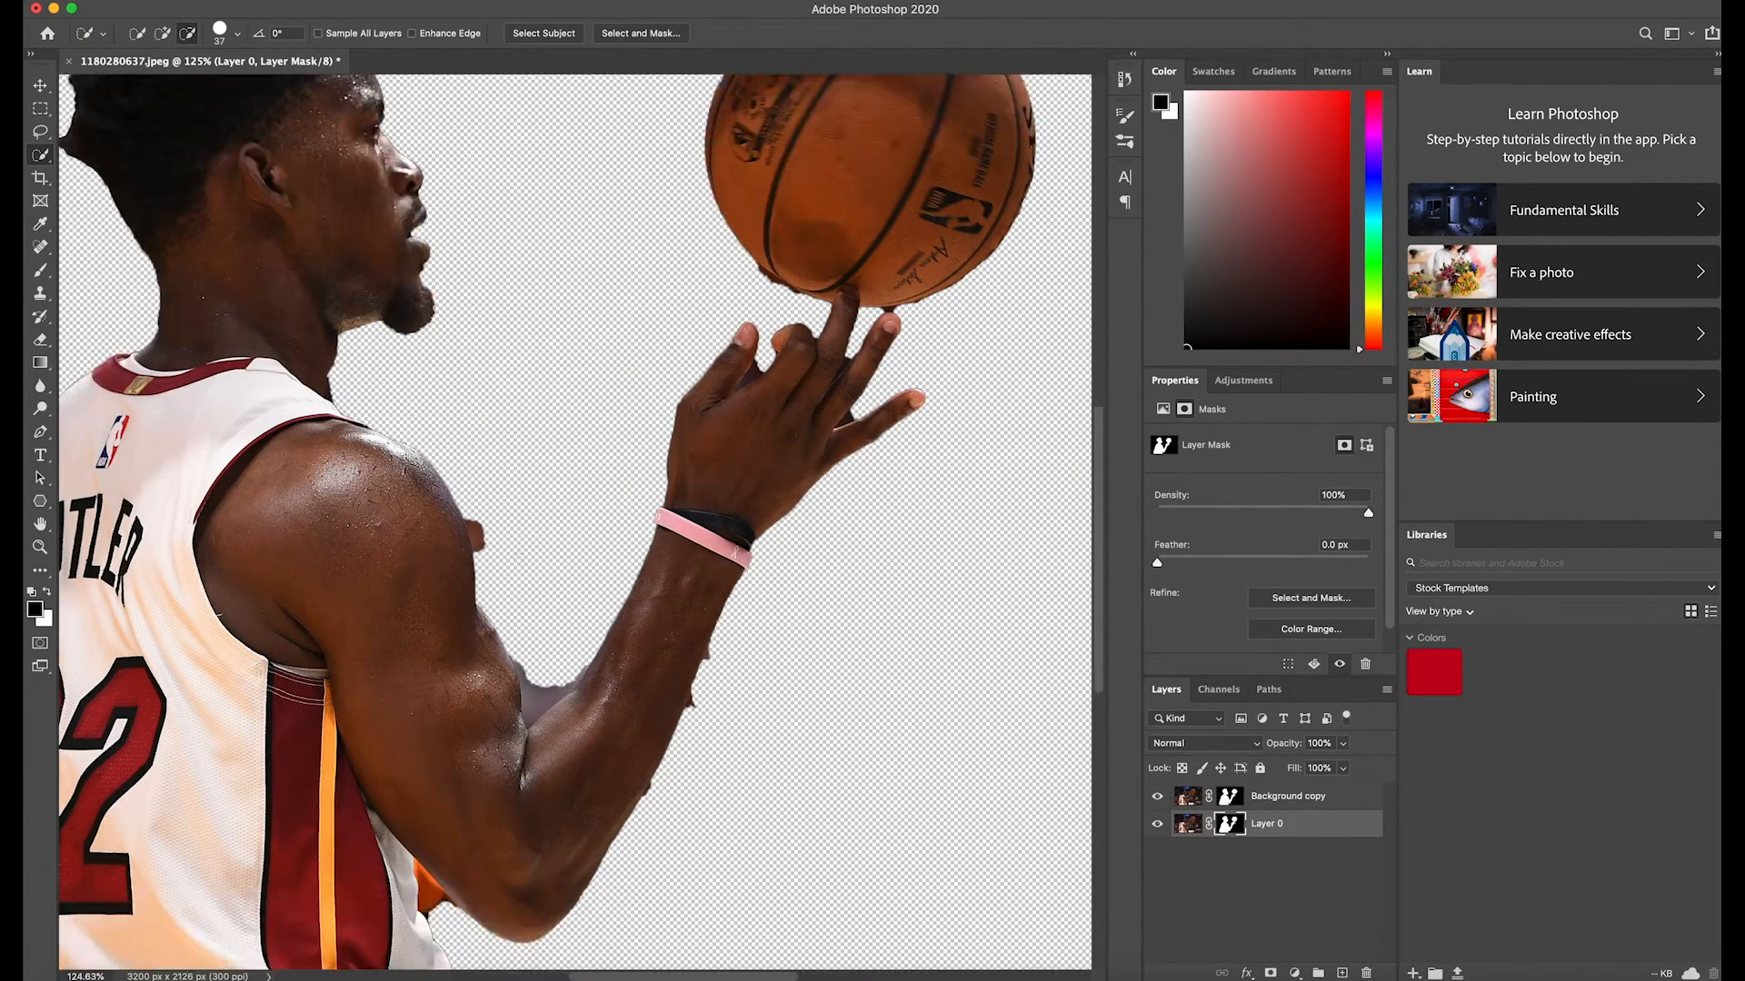
Step: Zoom in to inspect the masked player-and-ball cutout on the transparent canvas
scroll("down", 3)
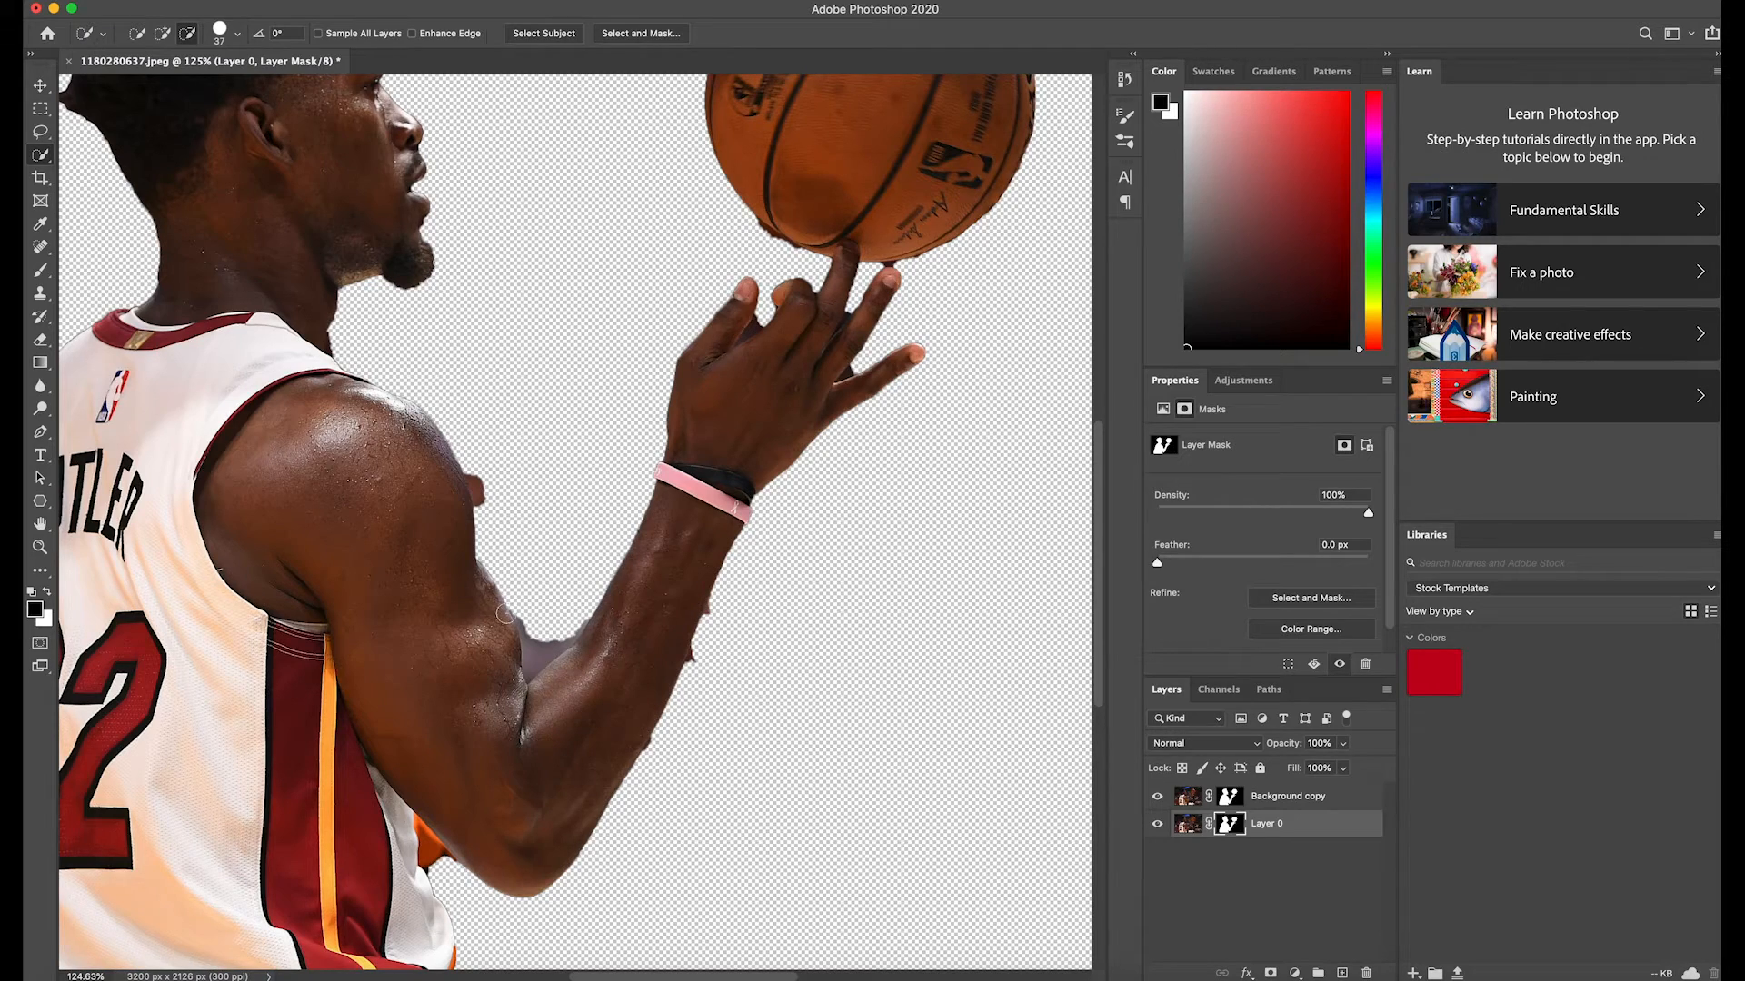